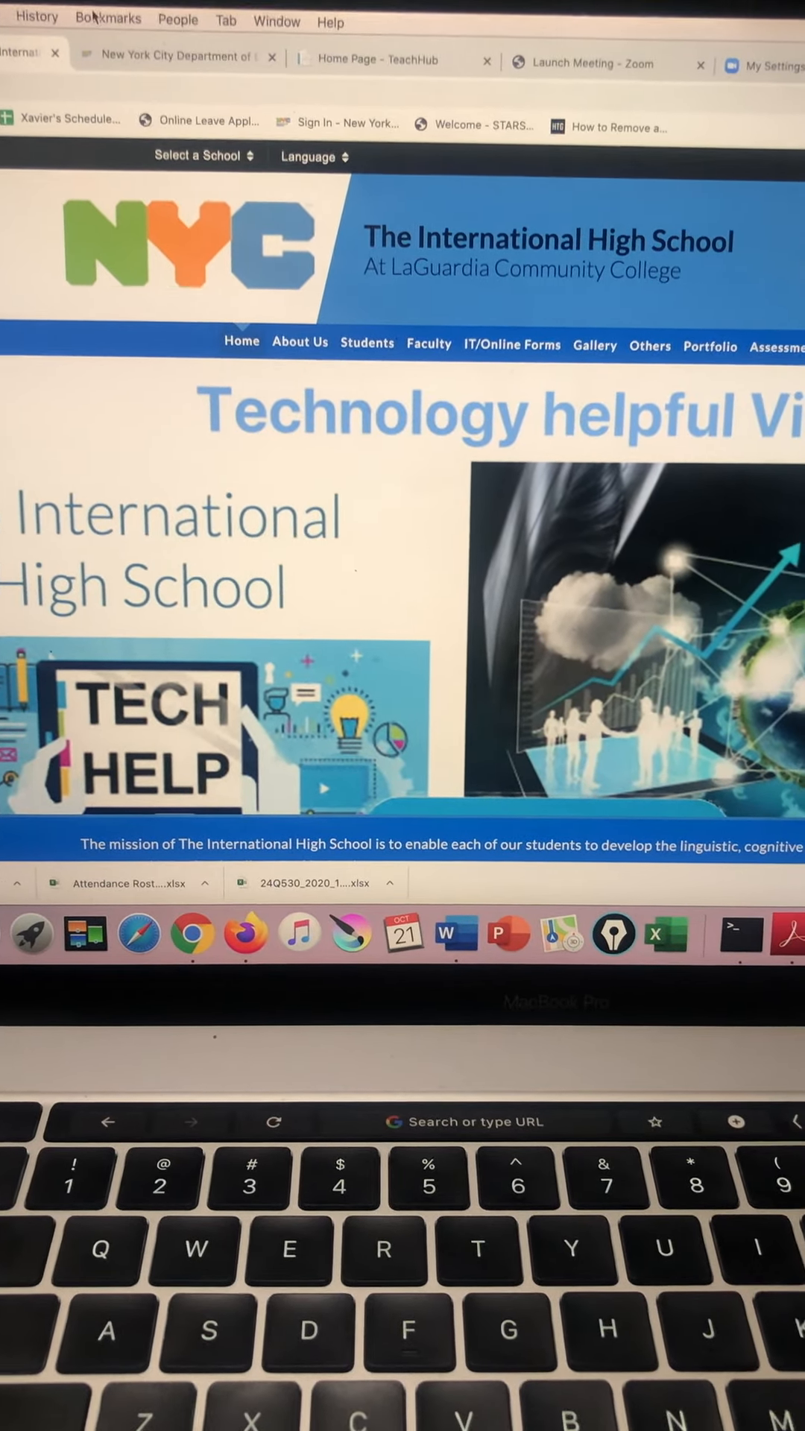
Step: Switch to the 'Home Page - TeachHub' tab showing the educational app tiles
left_click(378, 59)
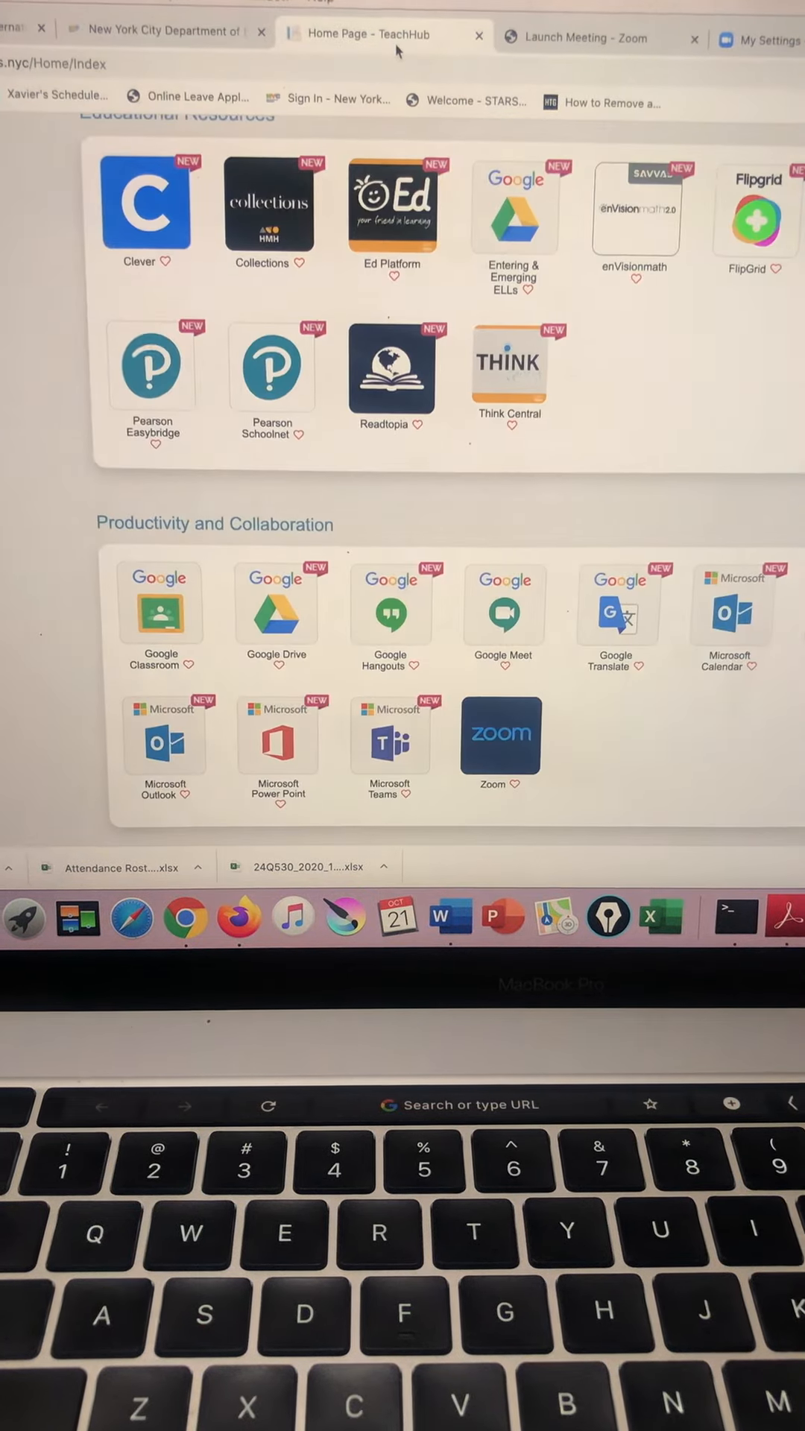
left_click(164, 32)
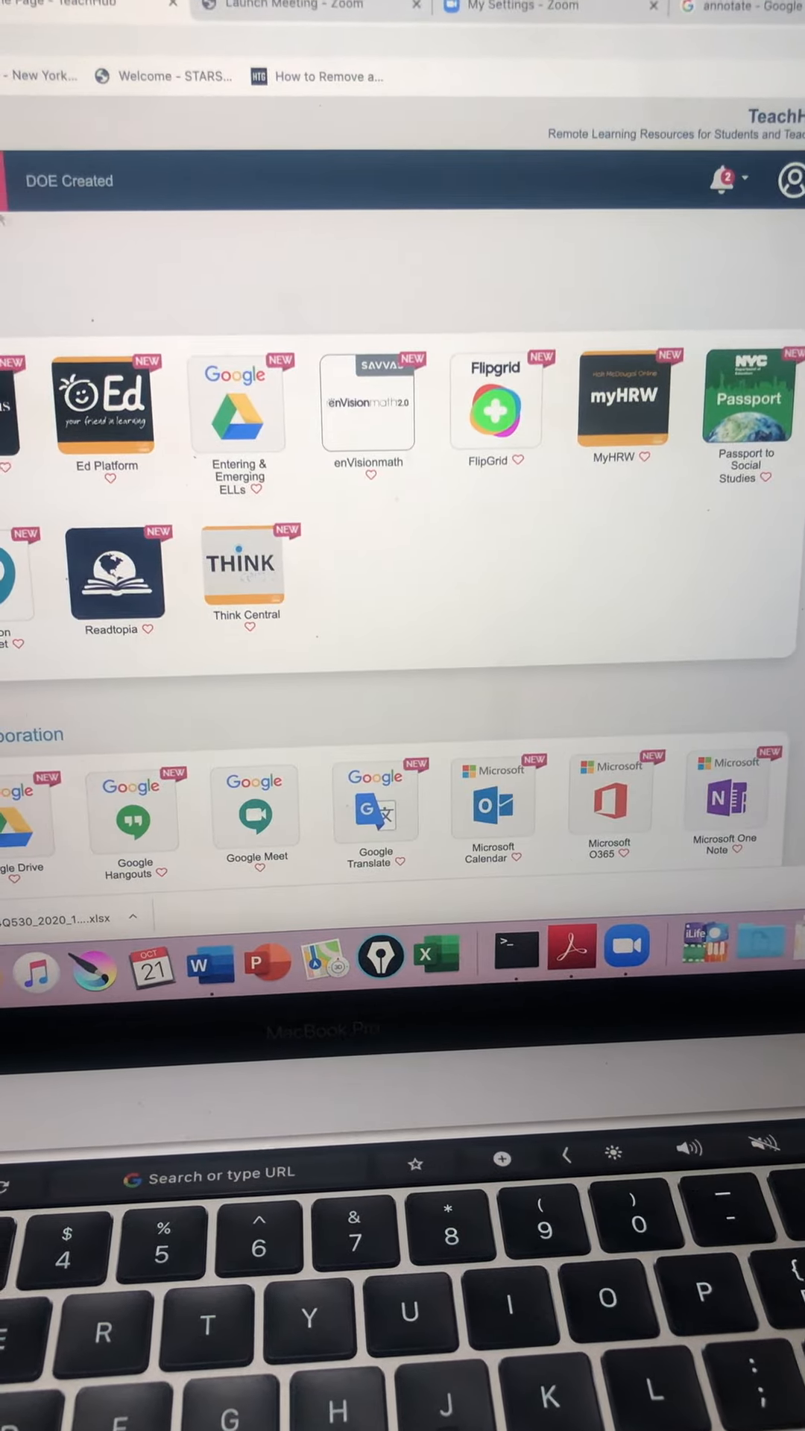
Step: Show High School resources and scroll to the Zoom tile under Productivity and Collaboration
left_click(329, 429)
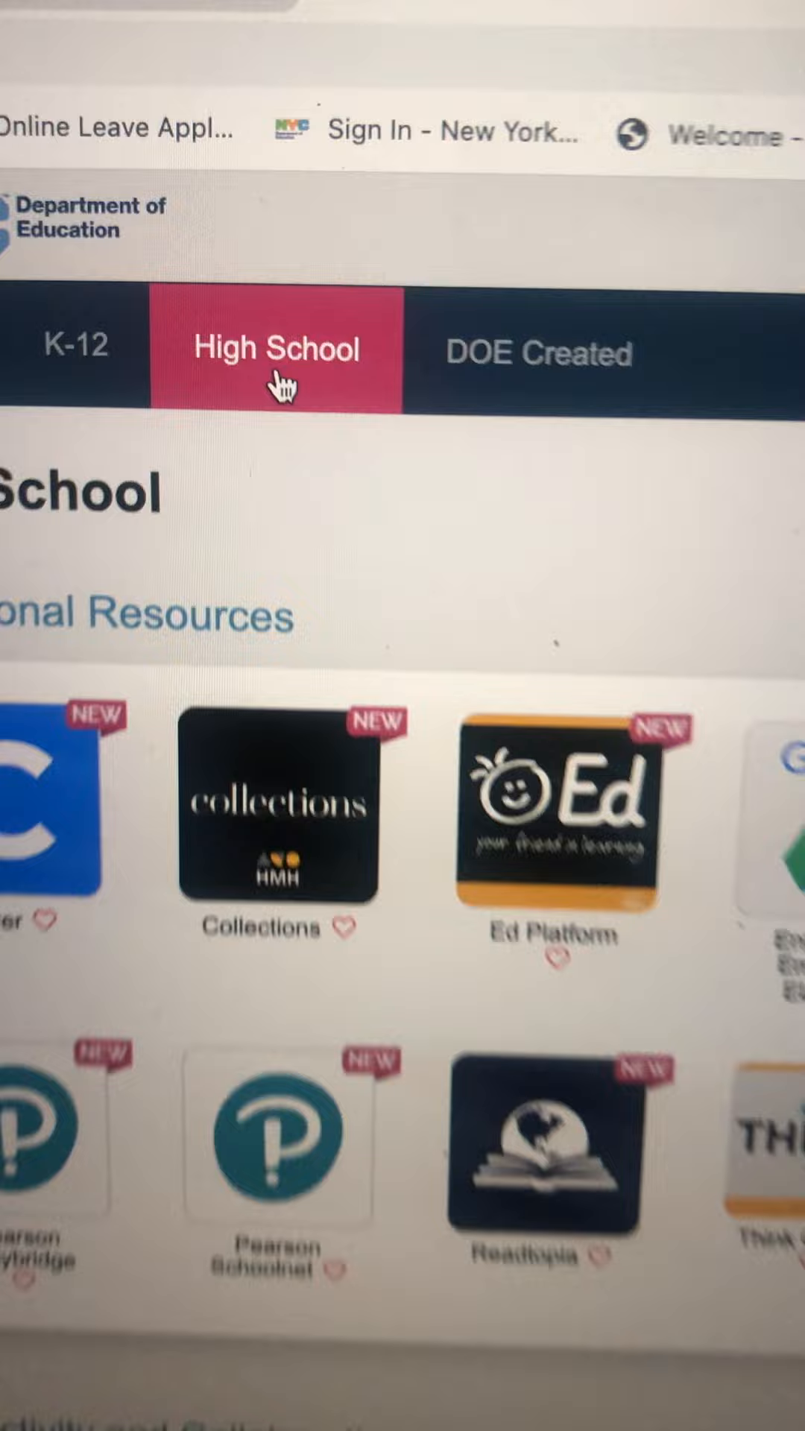
scroll("down", 3)
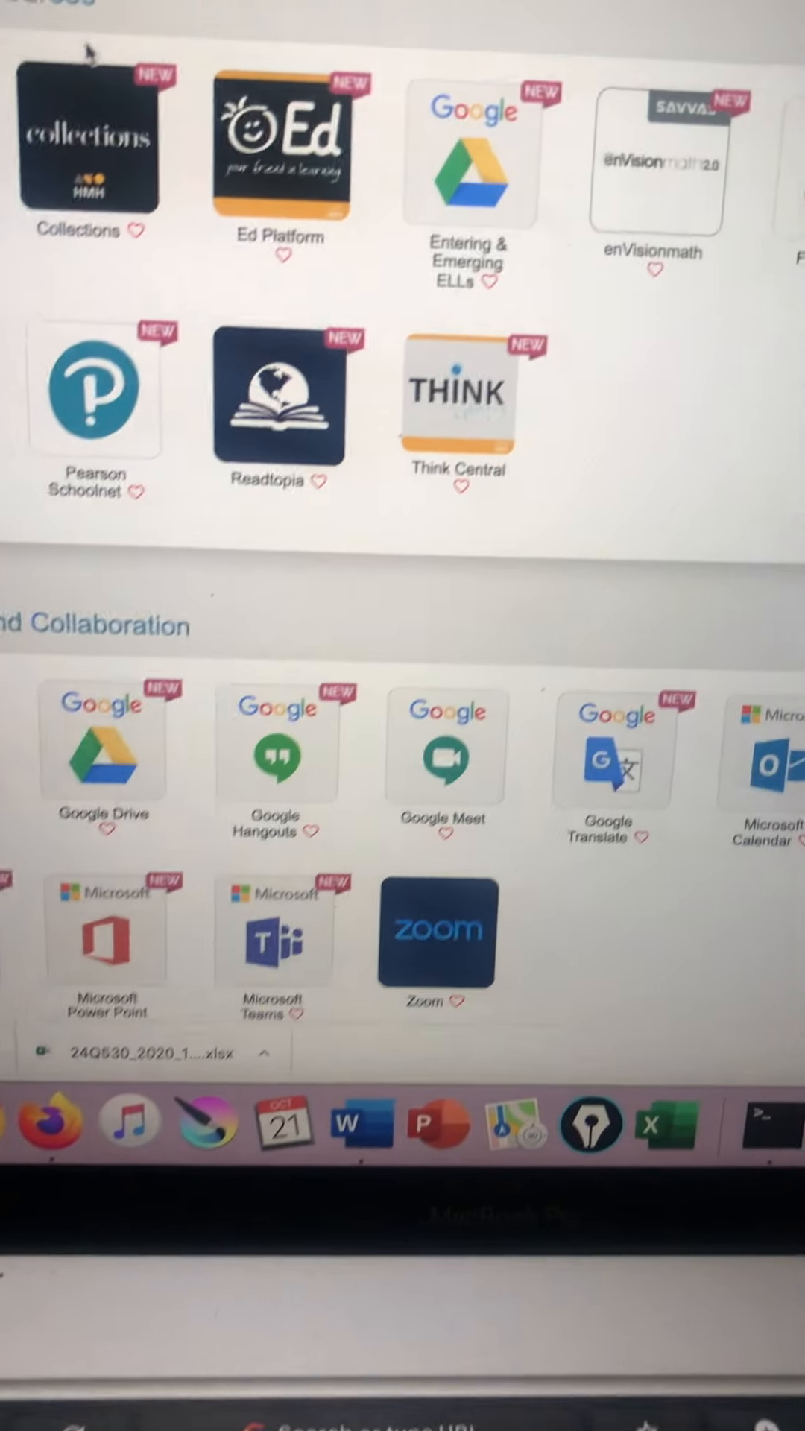
scroll("down", 3)
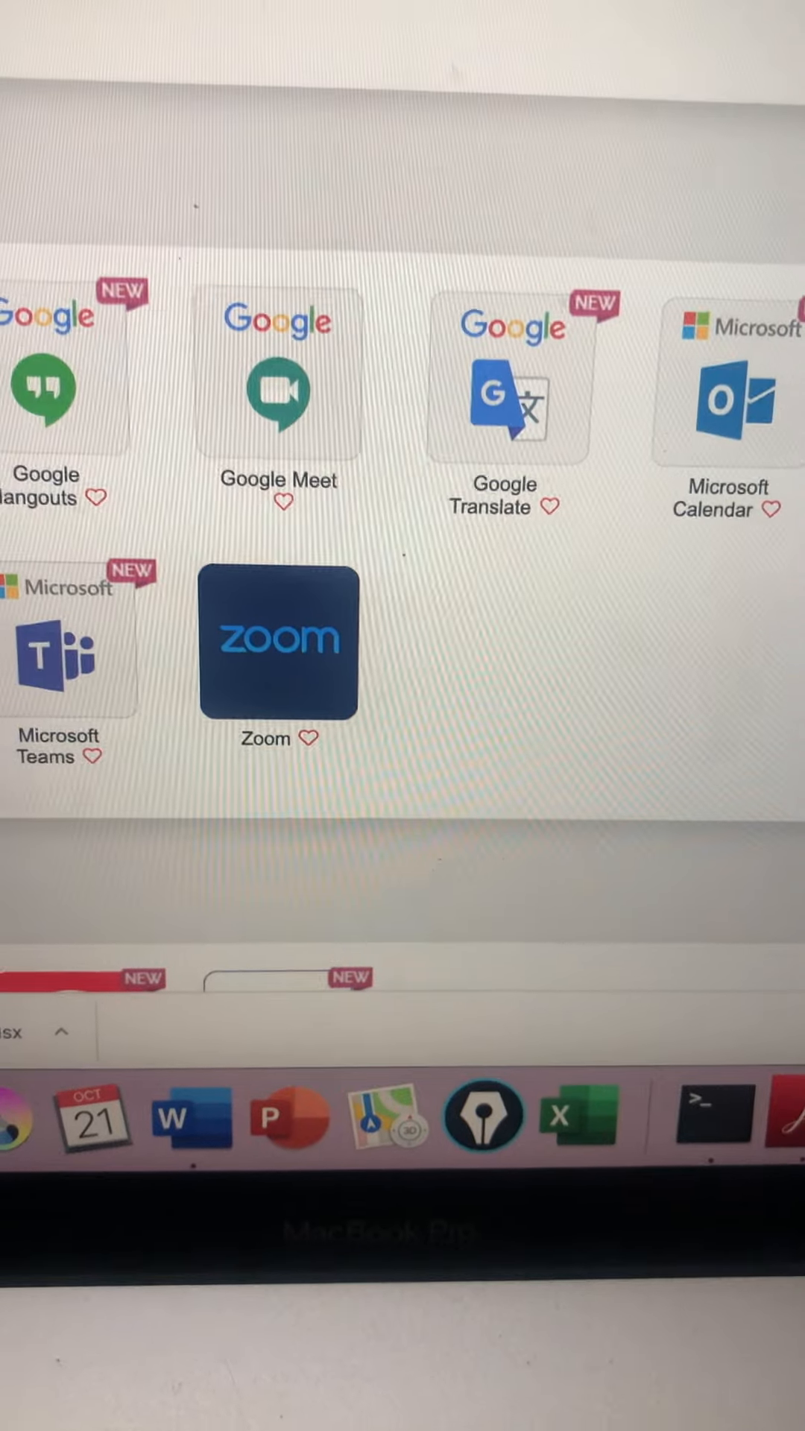
scroll("up", 3)
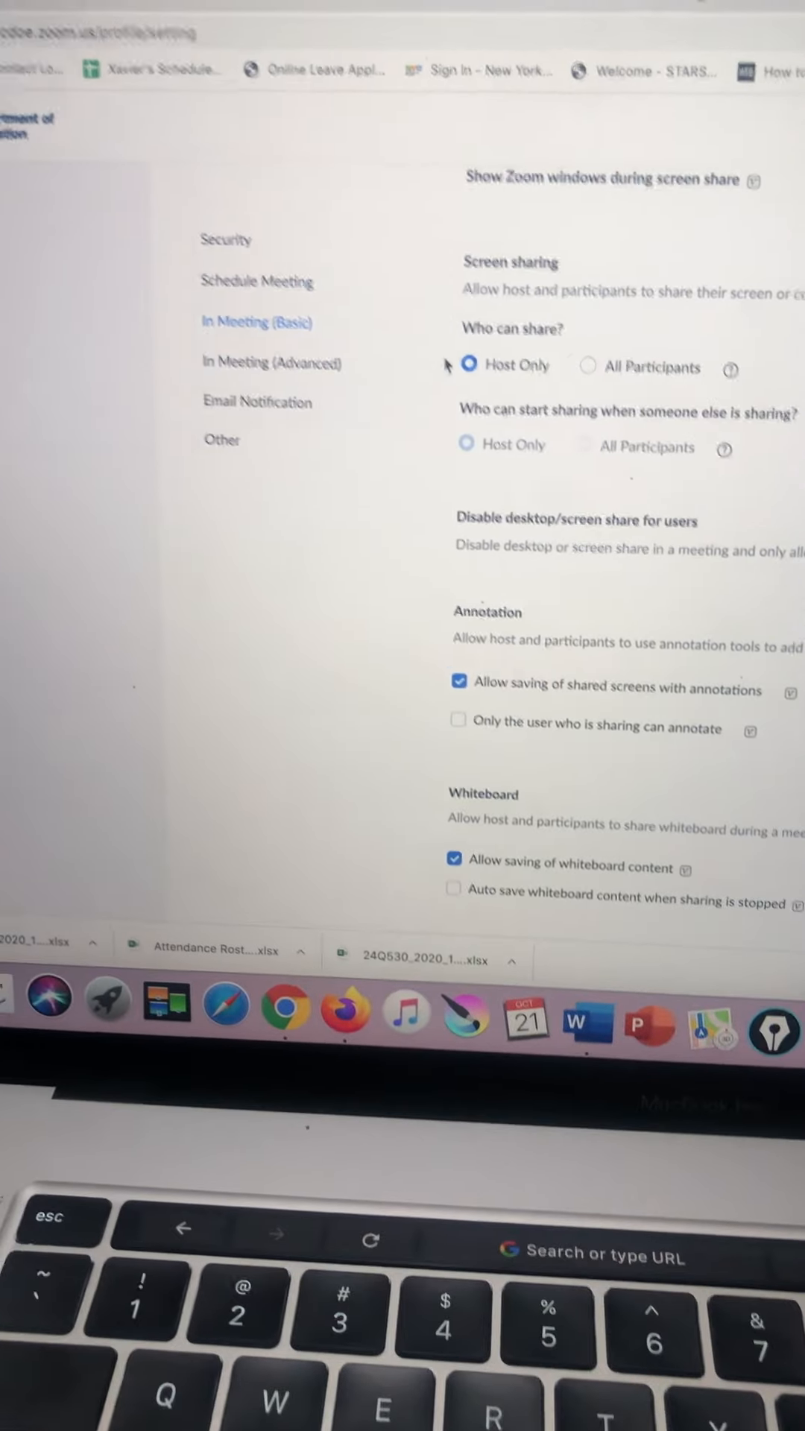
Step: Scroll up the Zoom web portal to reach the account's Meetings page
scroll("up", 3)
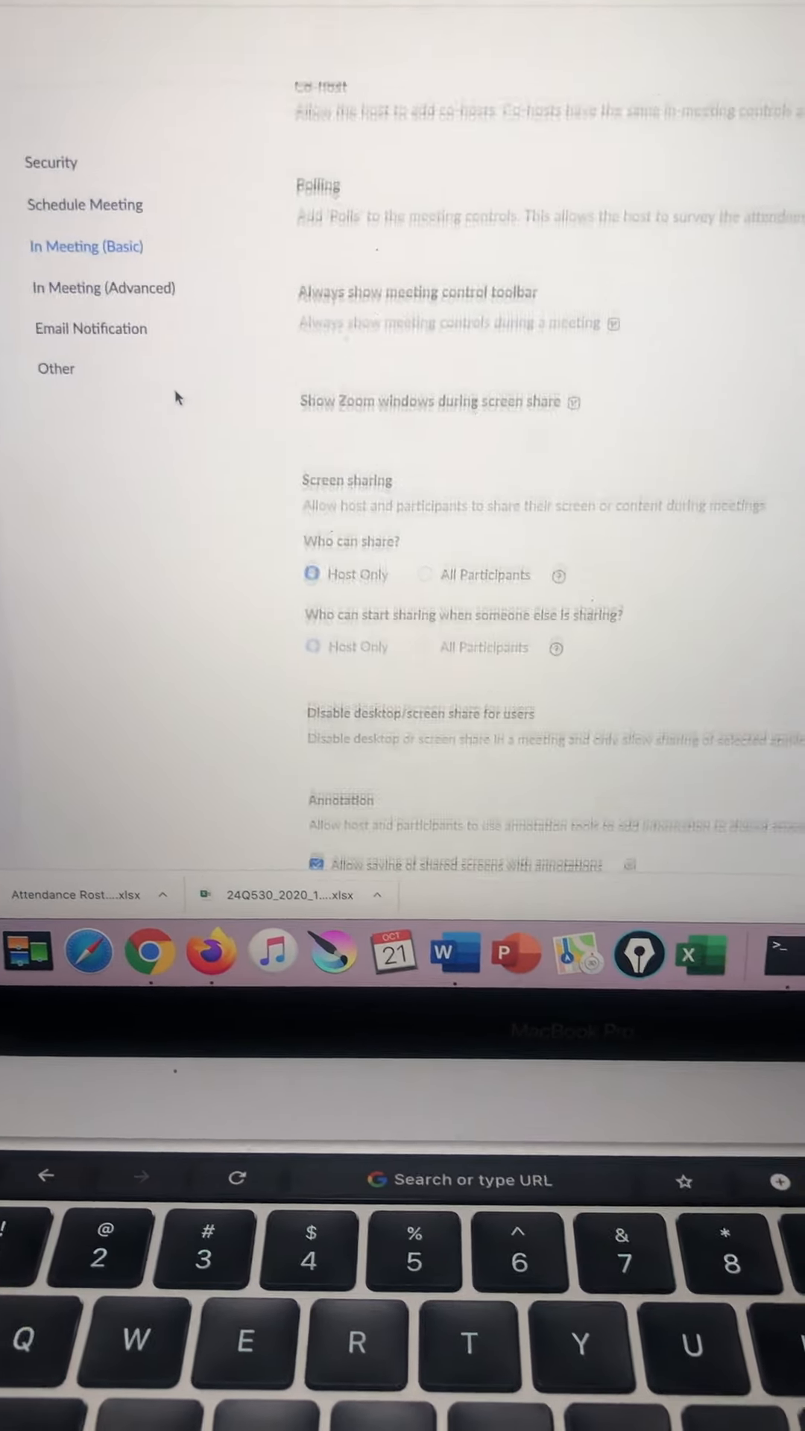
scroll("up", 3)
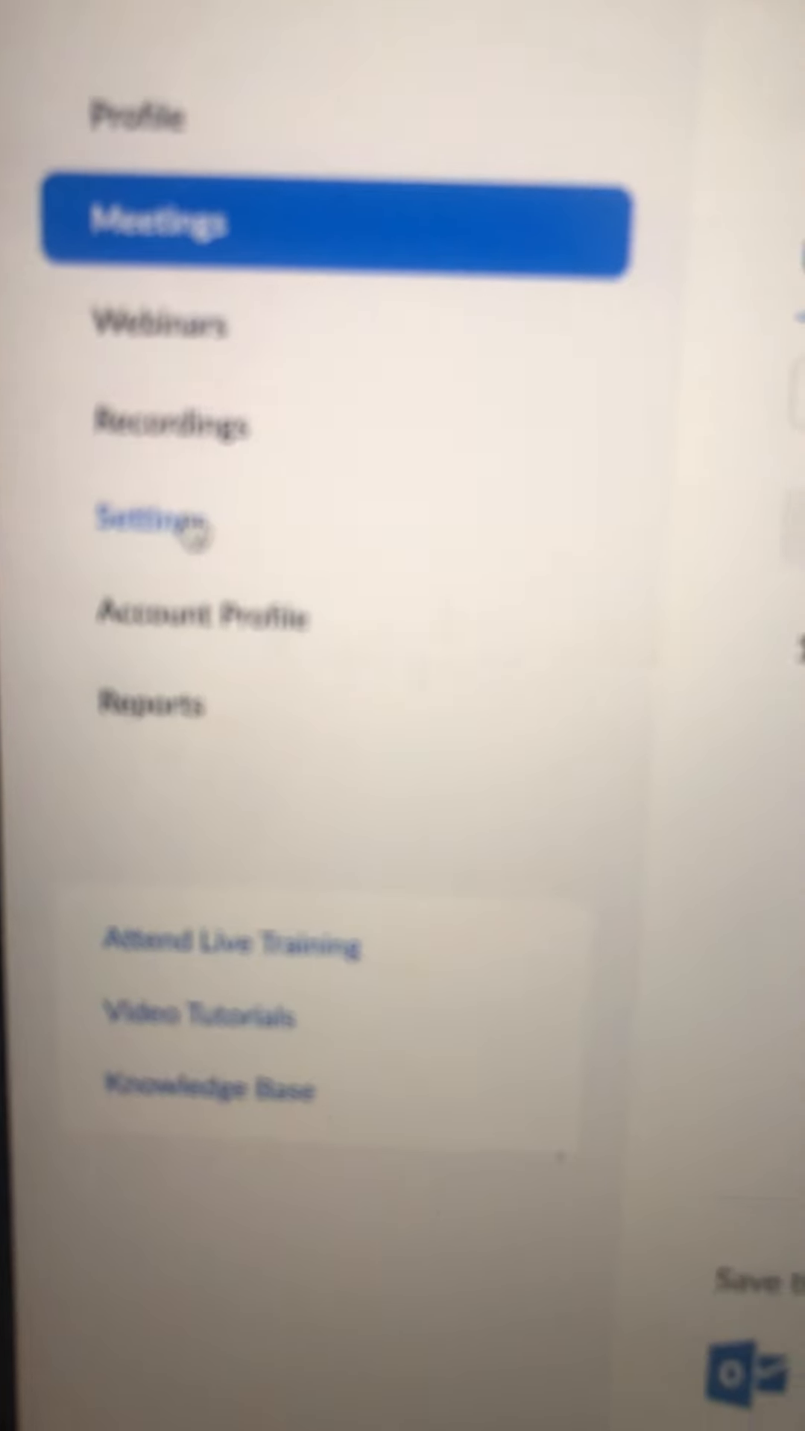
Step: Open Zoom Settings and scroll to the Annotation options under In Meeting (Basic)
left_click(95, 570)
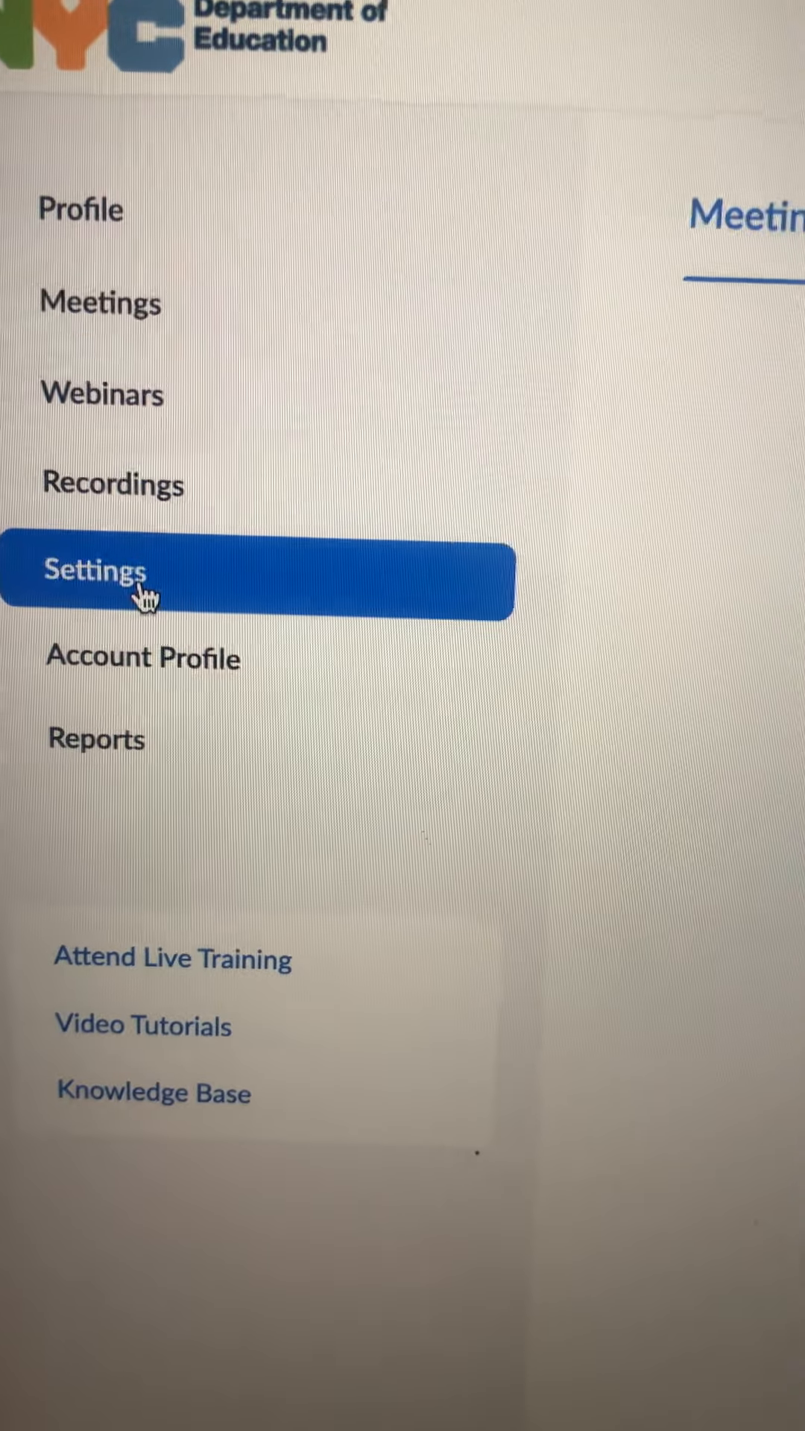
left_click(95, 570)
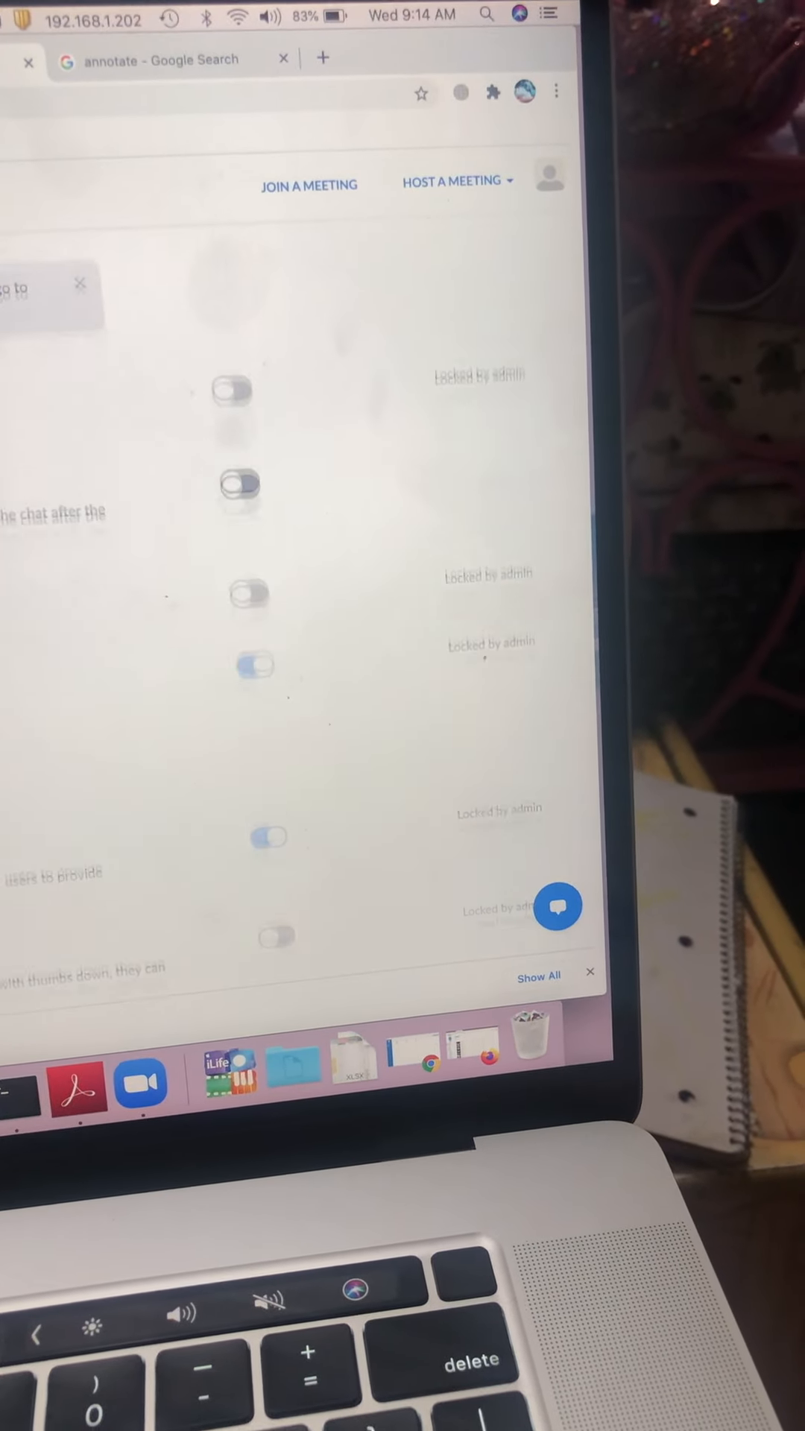
scroll("down", 3)
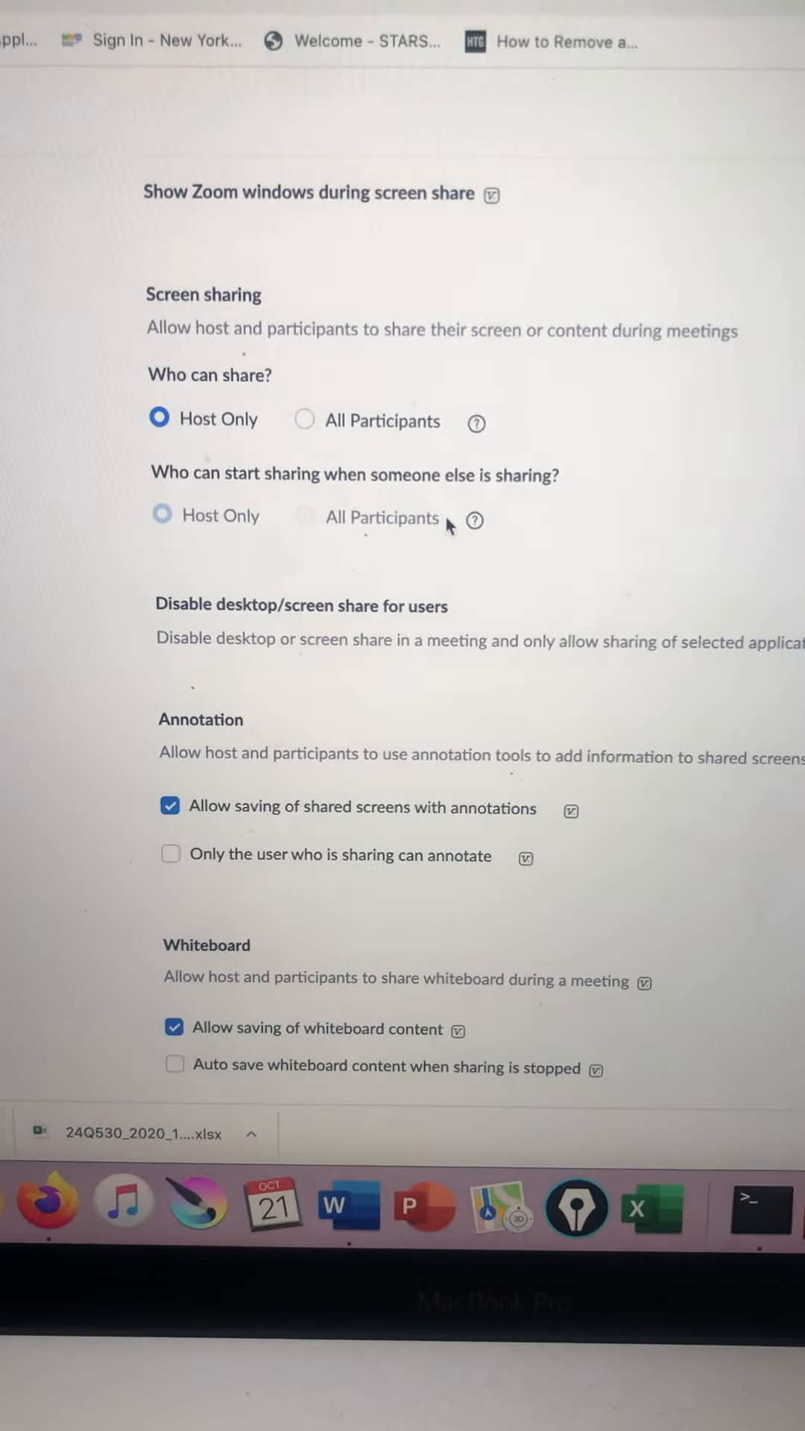
scroll("up", 3)
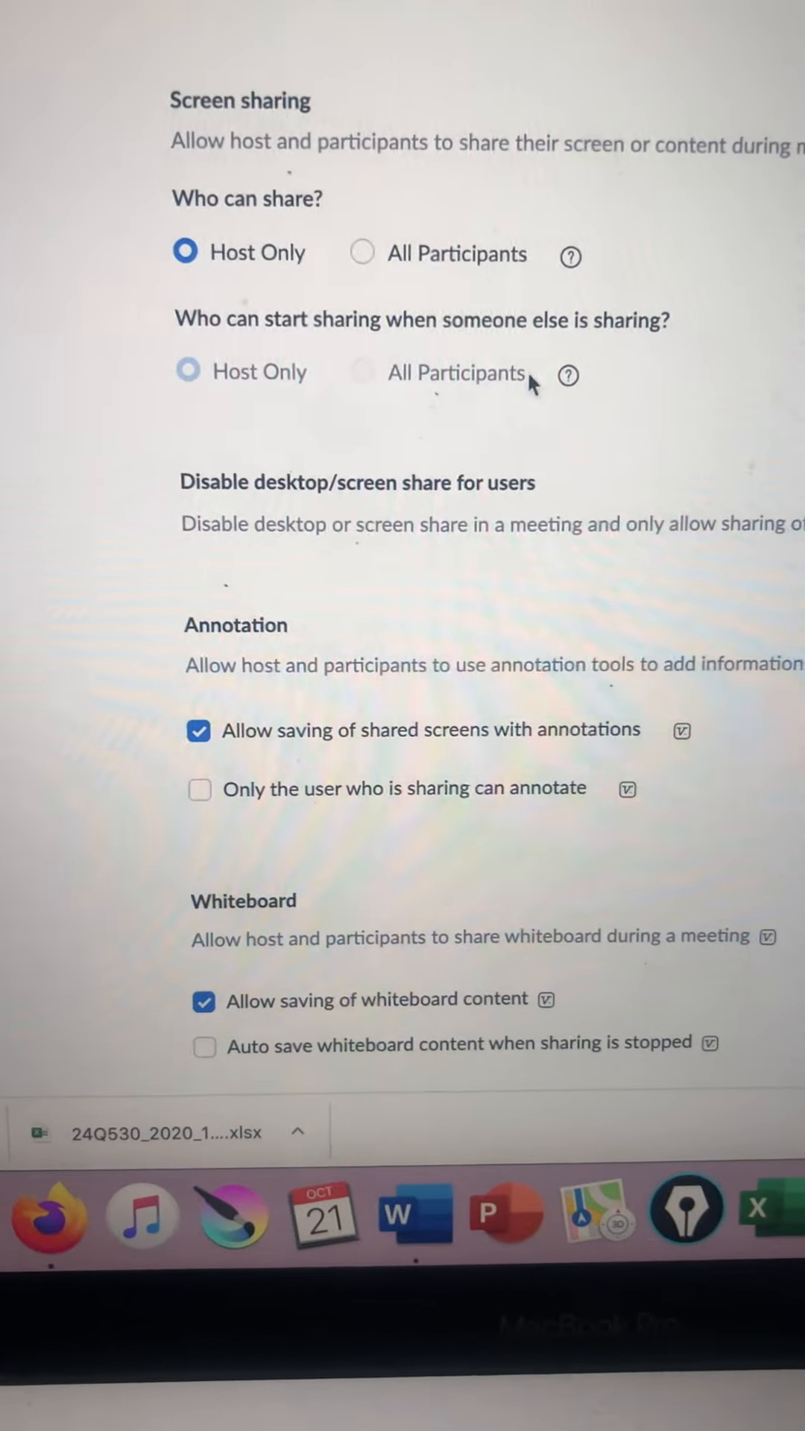
scroll("up", 3)
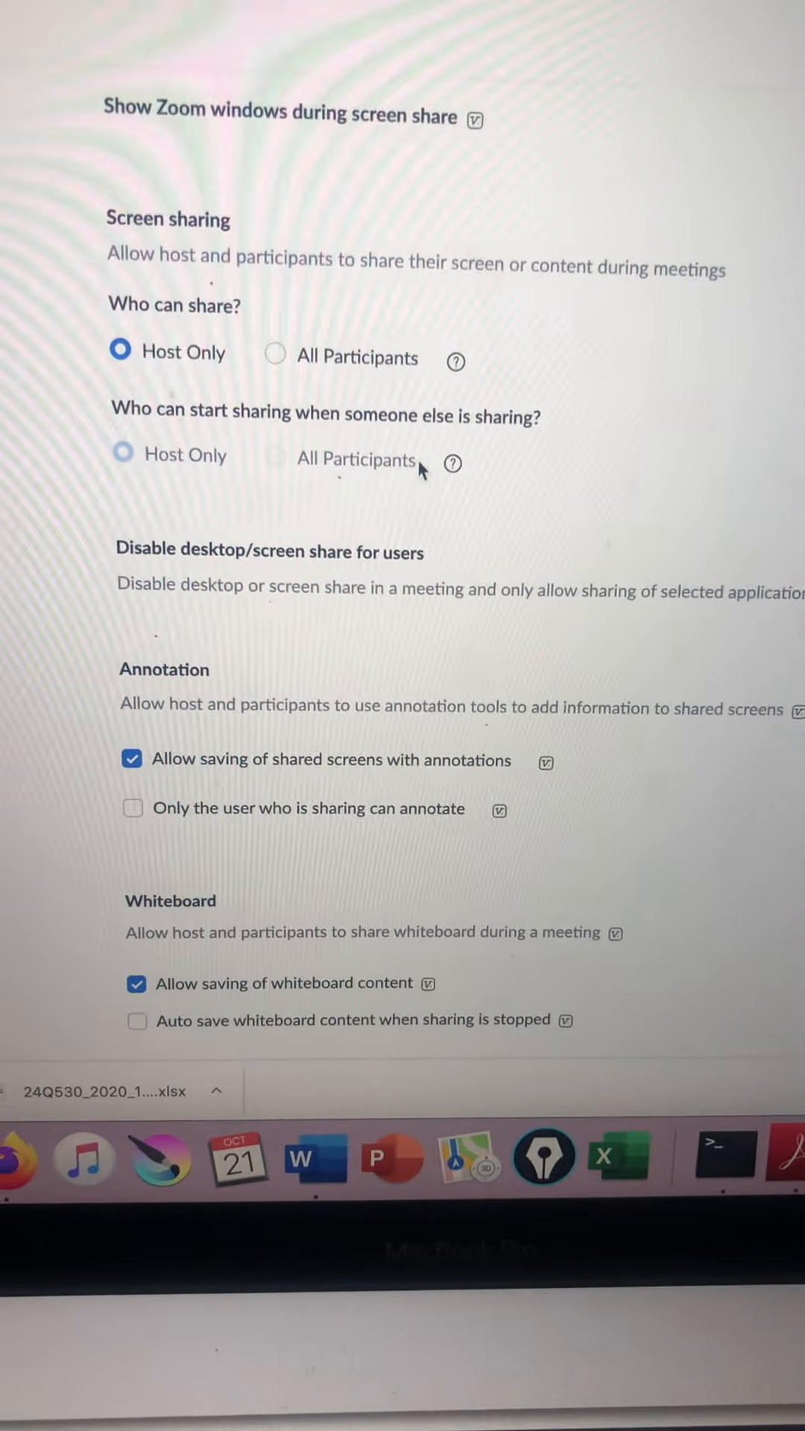
scroll("up", 3)
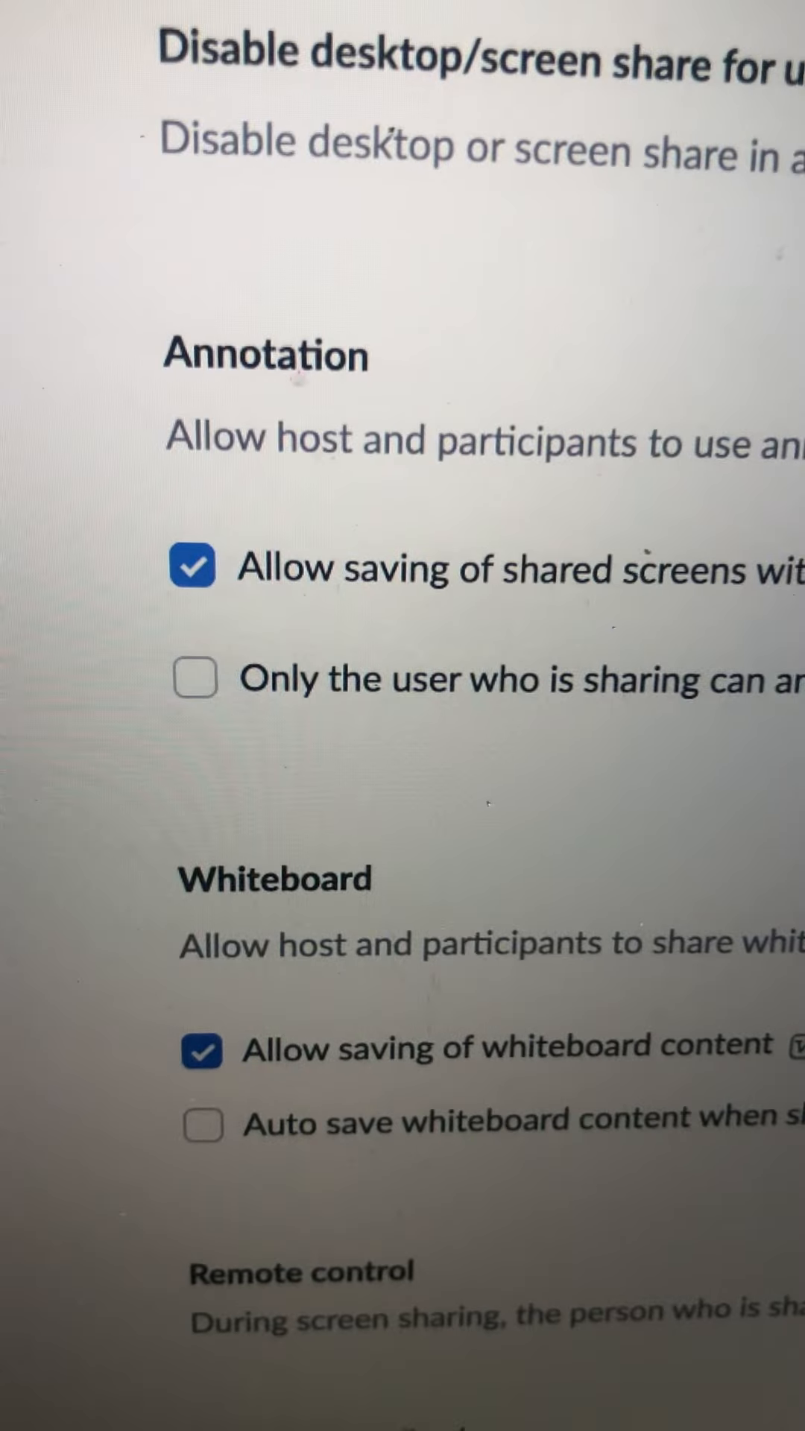
Step: Save the checked 'Only the user who is sharing can annotate' option
scroll("up", 3)
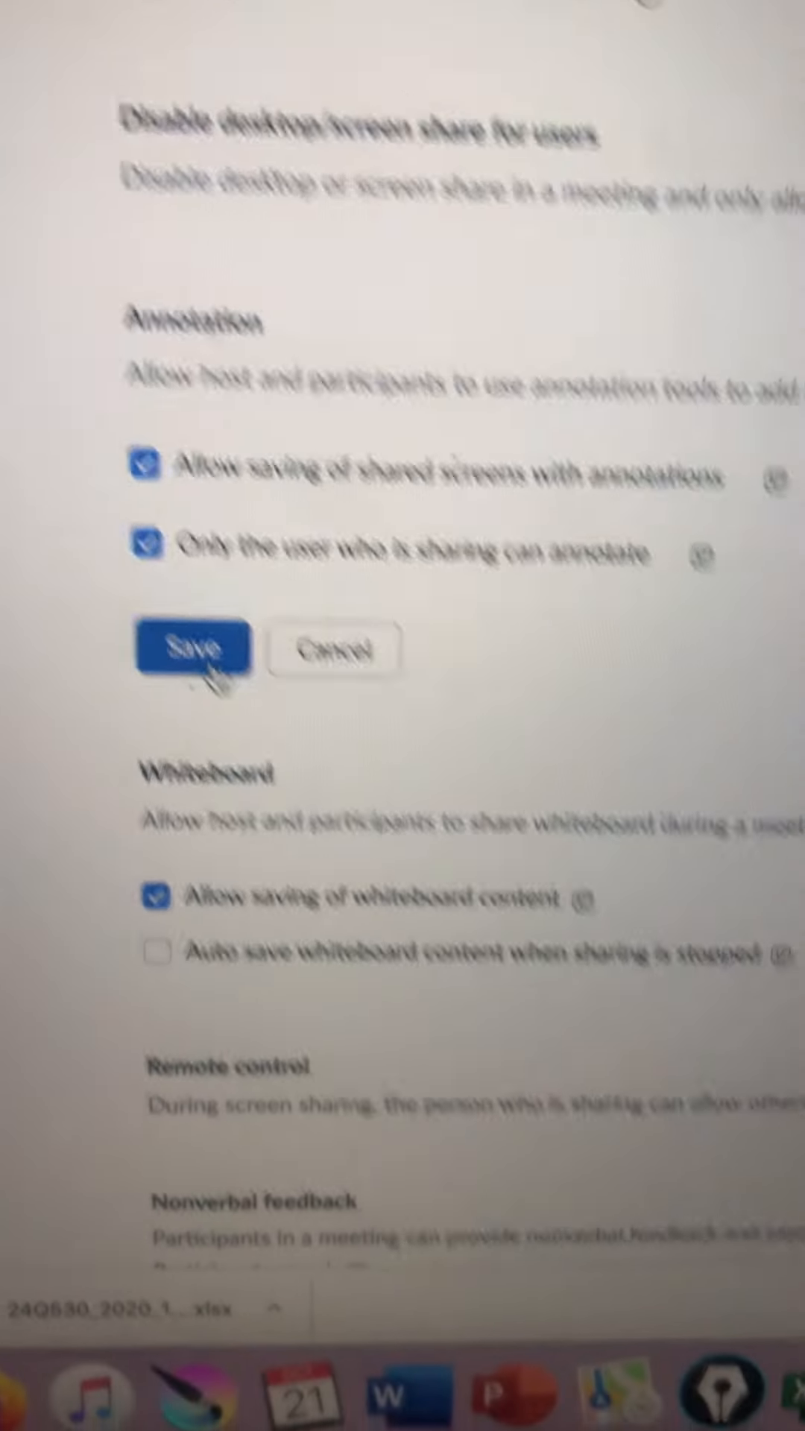
left_click(192, 652)
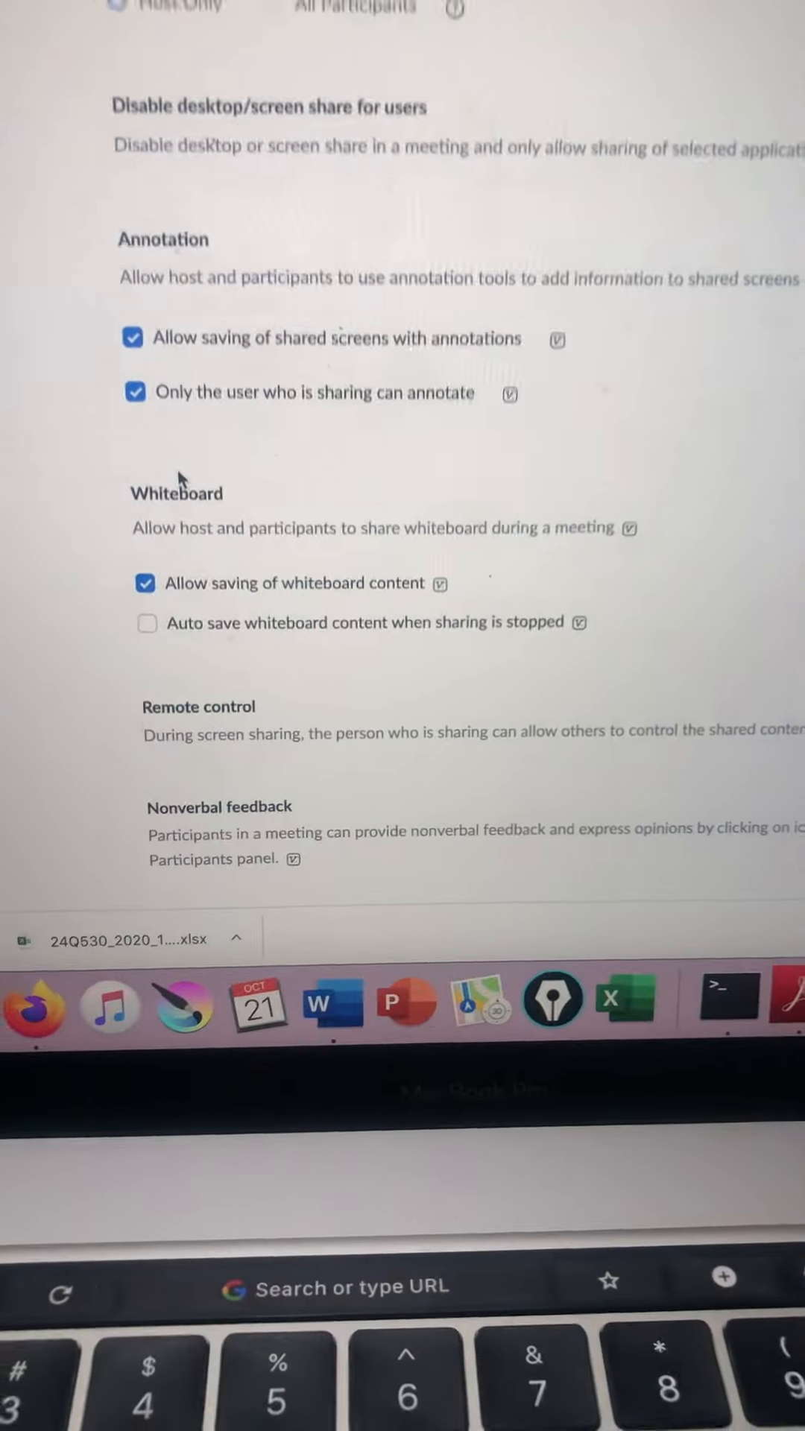
scroll("up", 3)
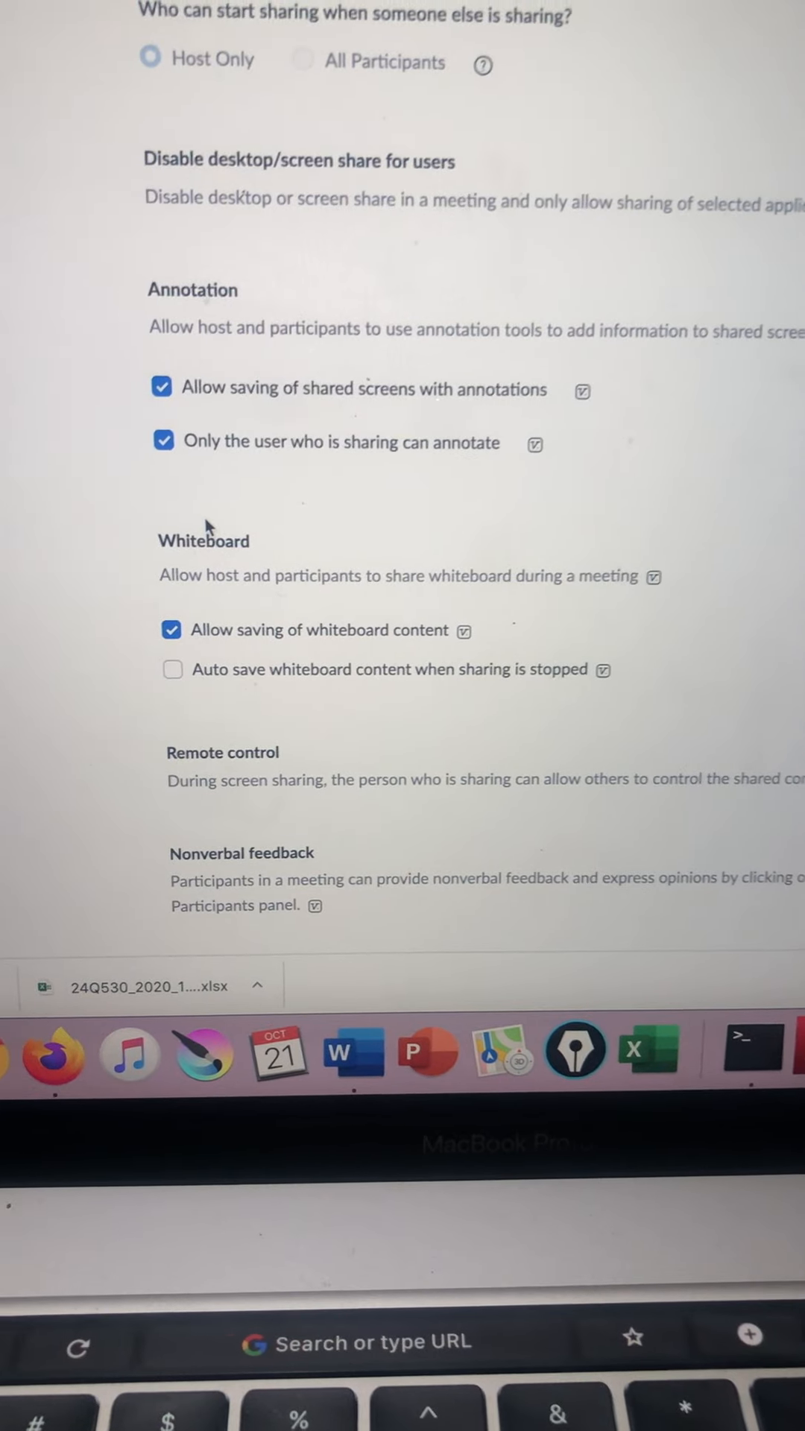